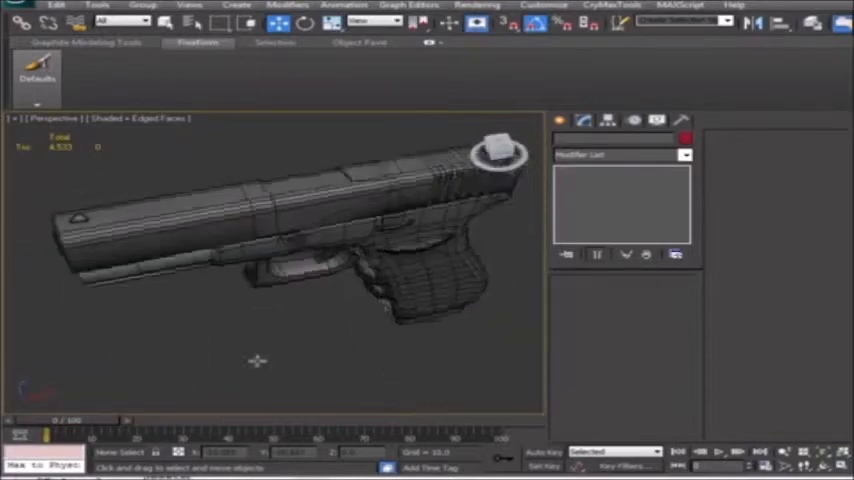
# Orbit the viewport around the pistol model before bringing up its conversion options.
pyautogui.moveTo(258, 360); pyautogui.dragTo(416, 328)
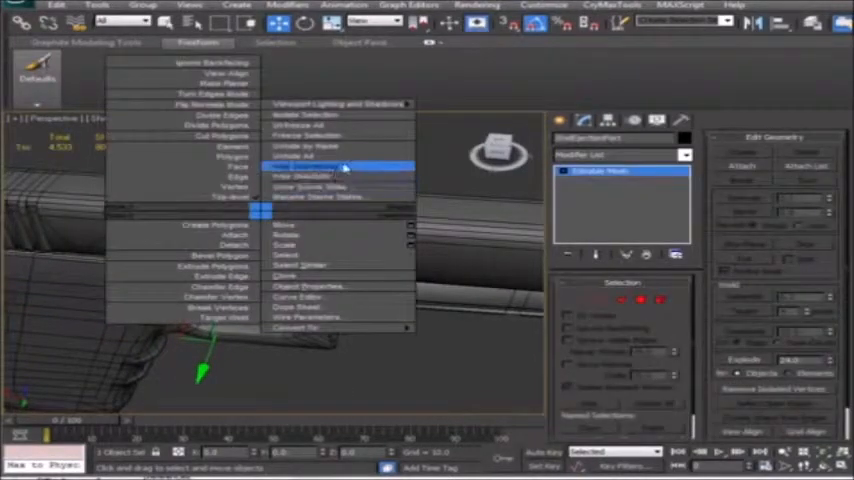
# Convert the pistol to an Editable Poly from the quad menu.
pyautogui.click(340, 166)
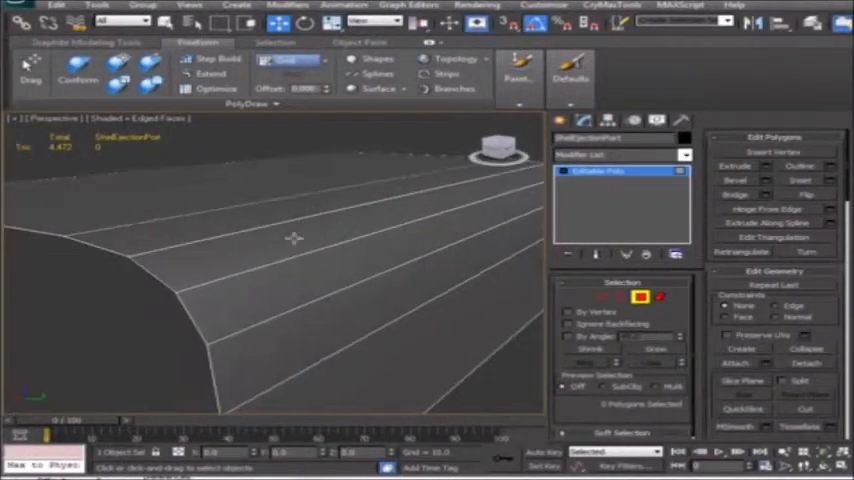
# Select the flat side-panel polygons on the pistol slide at Polygon level.
pyautogui.click(680, 156)
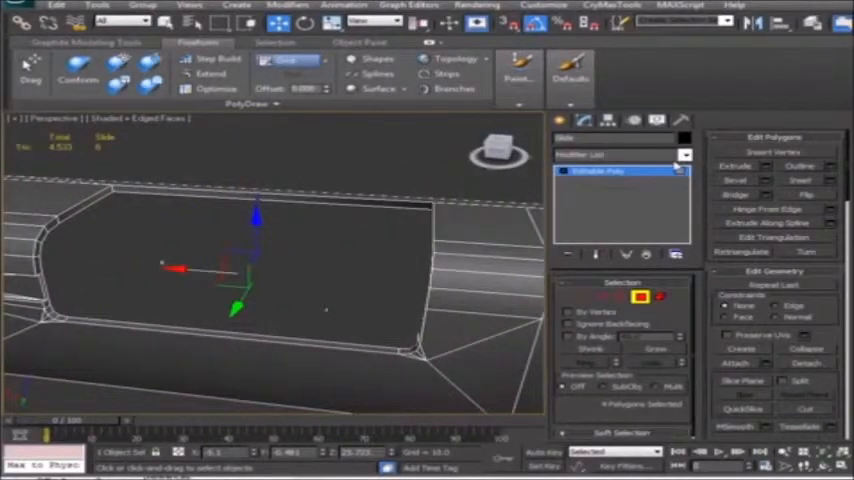
# Finish the slide polygon edits and return to object-level editing of the pistol.
pyautogui.click(684, 156)
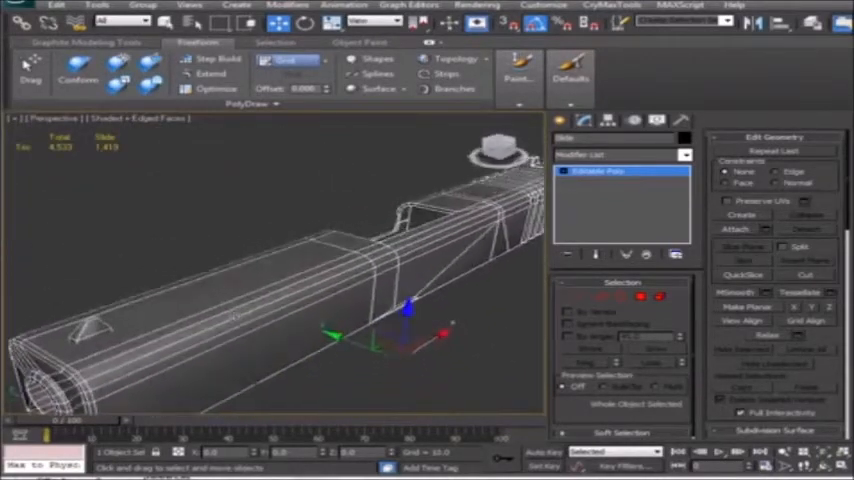
# Start Export > Export from the application menu to bring up the export file dialog.
pyautogui.click(20, 18)
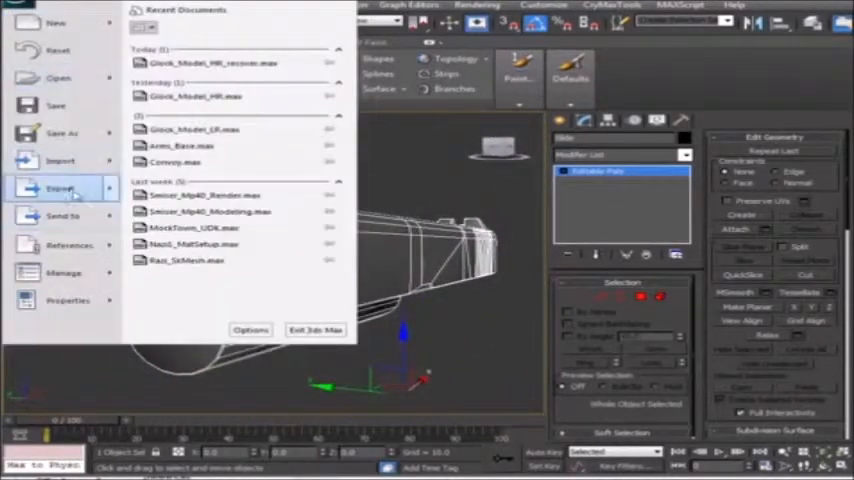
pyautogui.click(60, 188)
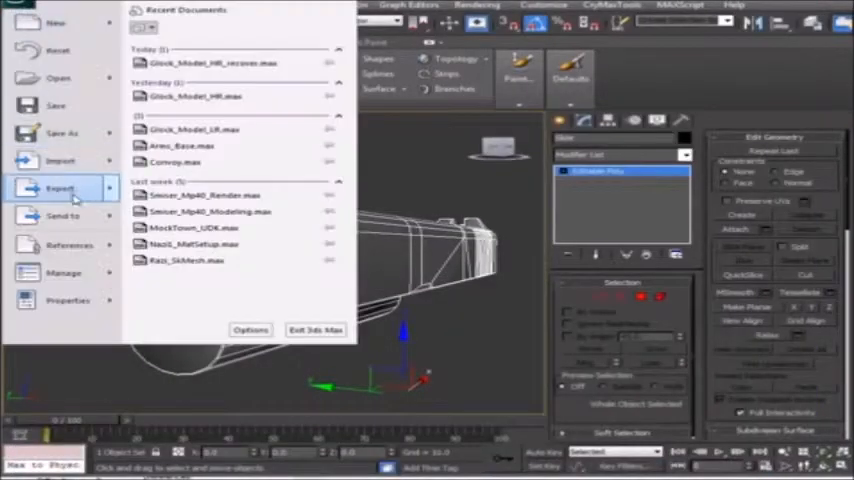
pyautogui.click(60, 188)
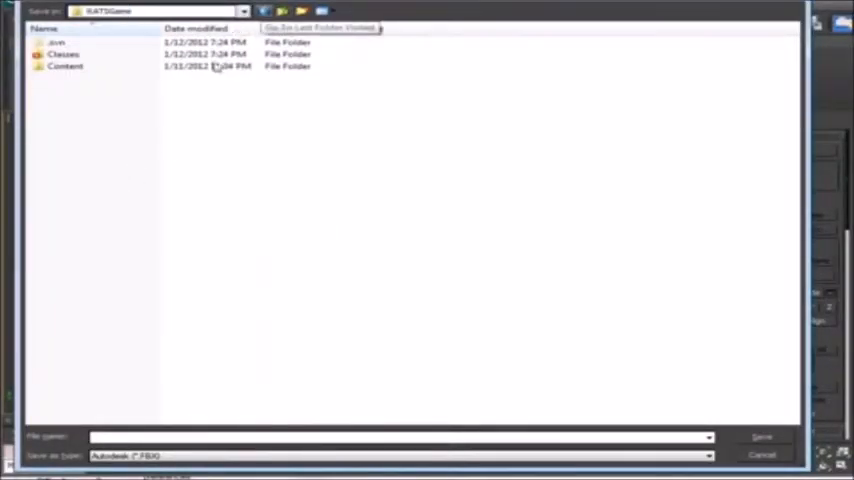
# Save the pistol as an OBJ file into the project folder.
pyautogui.click(244, 12)
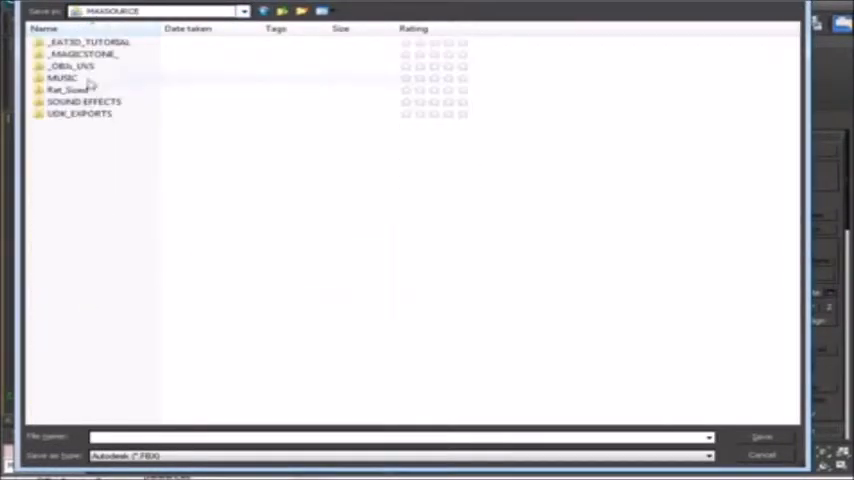
pyautogui.doubleClick(78, 42)
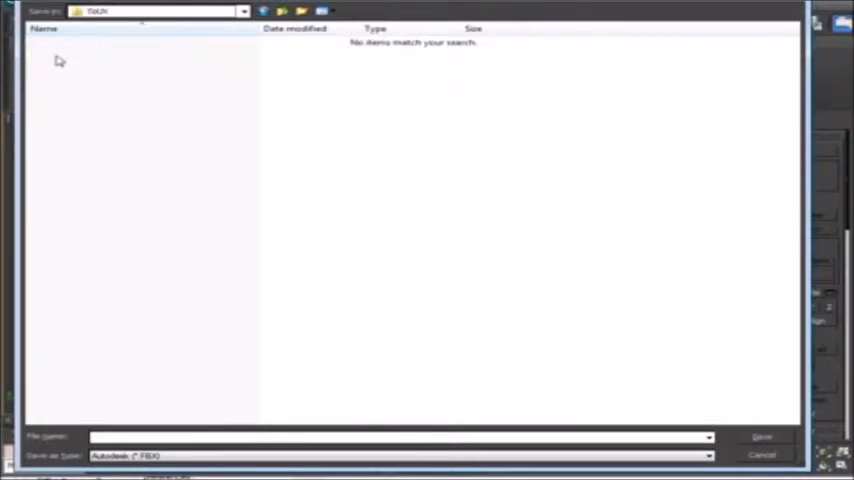
pyautogui.click(708, 456)
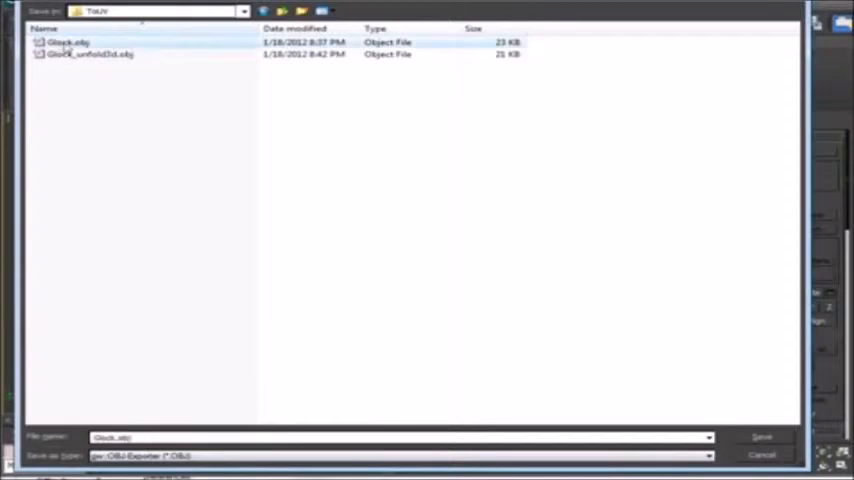
pyautogui.click(760, 436)
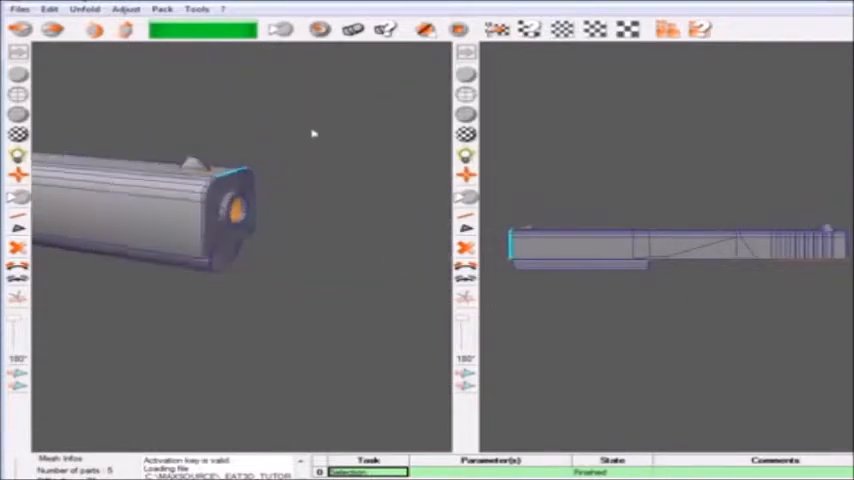
pyautogui.moveTo(312, 132); pyautogui.dragTo(192, 120)
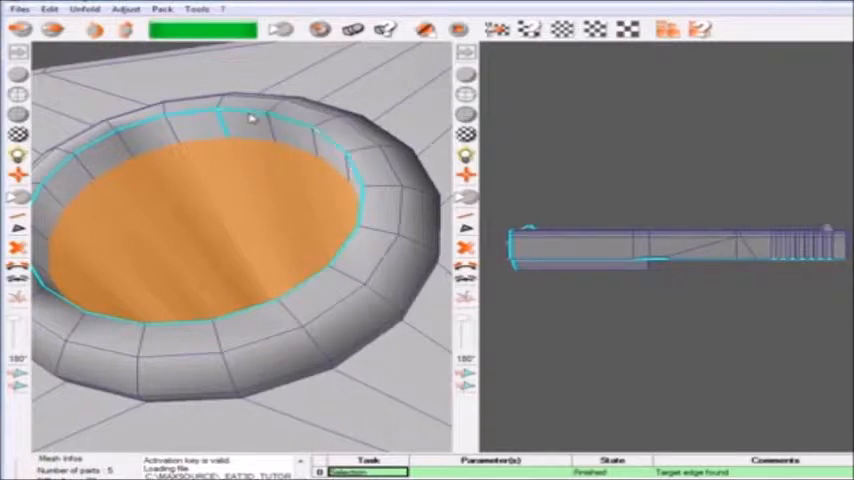
# Orbit the 3D view to reach the barrel's corner edges for seam marking.
pyautogui.moveTo(250, 120); pyautogui.dragTo(222, 284)
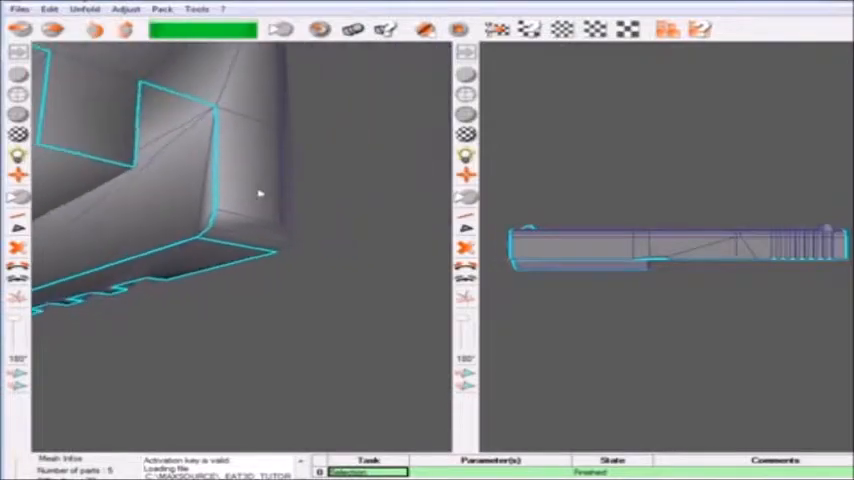
# Mark cut seams along the slide's grooves and serrations, orbiting to reach them.
pyautogui.moveTo(258, 192); pyautogui.dragTo(212, 276)
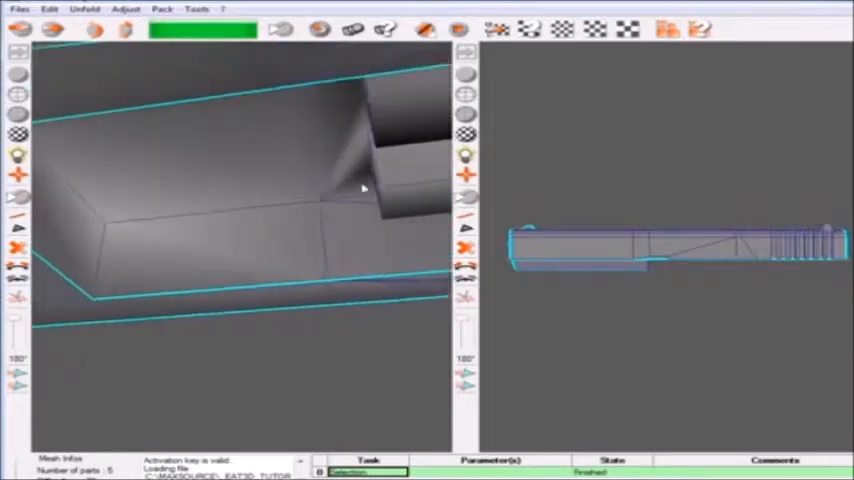
pyautogui.moveTo(364, 188); pyautogui.dragTo(162, 262)
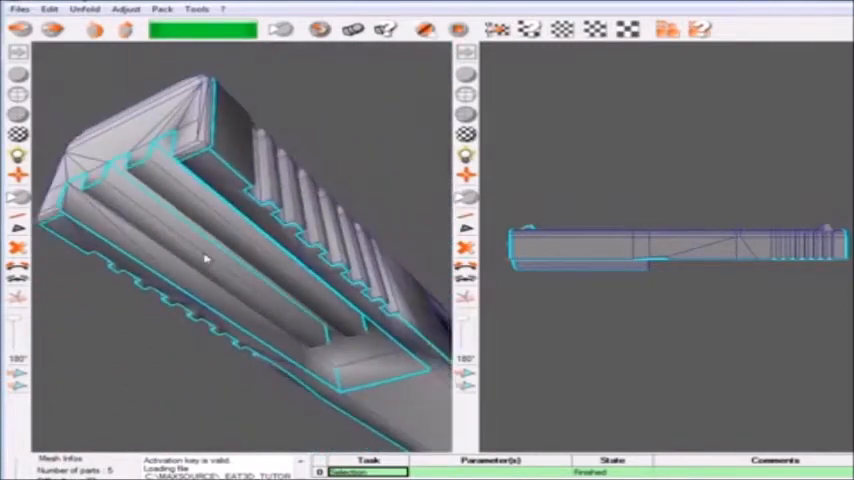
pyautogui.moveTo(204, 258); pyautogui.dragTo(144, 344)
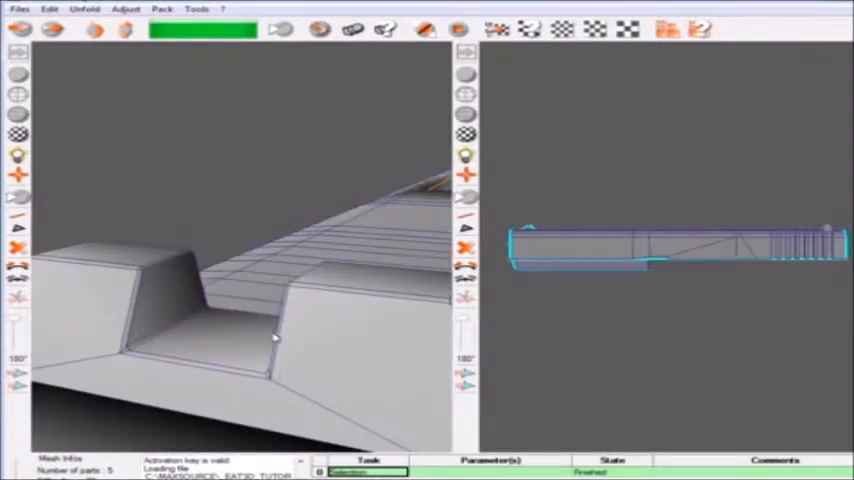
pyautogui.click(172, 364)
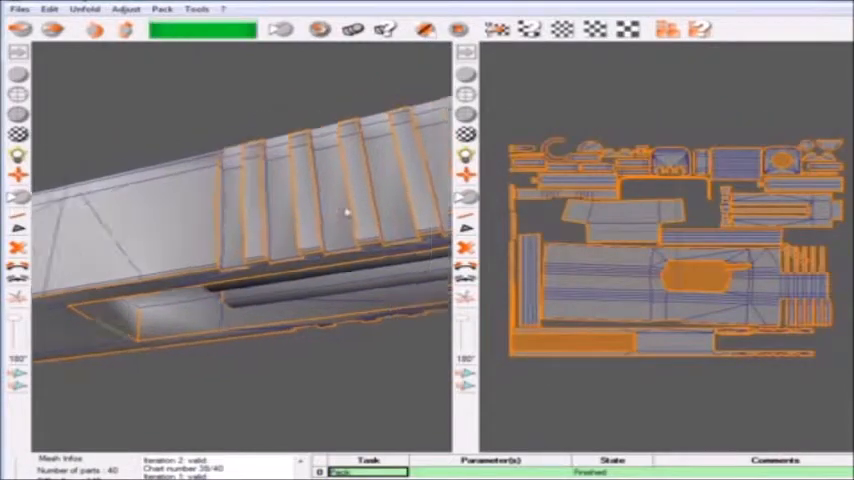
pyautogui.moveTo(344, 210); pyautogui.dragTo(424, 284)
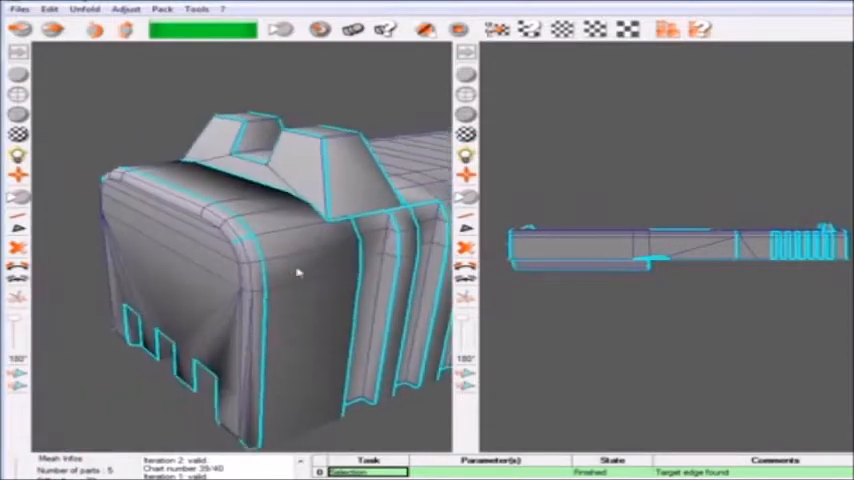
# Orbit the casing mesh to inspect its seam edges and strip-shaped UV islands.
pyautogui.moveTo(300, 270); pyautogui.dragTo(360, 264)
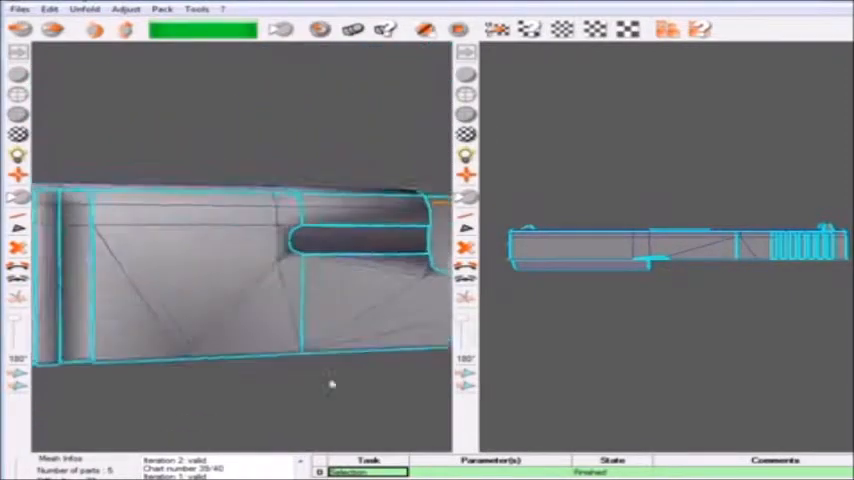
pyautogui.moveTo(330, 384); pyautogui.dragTo(130, 320)
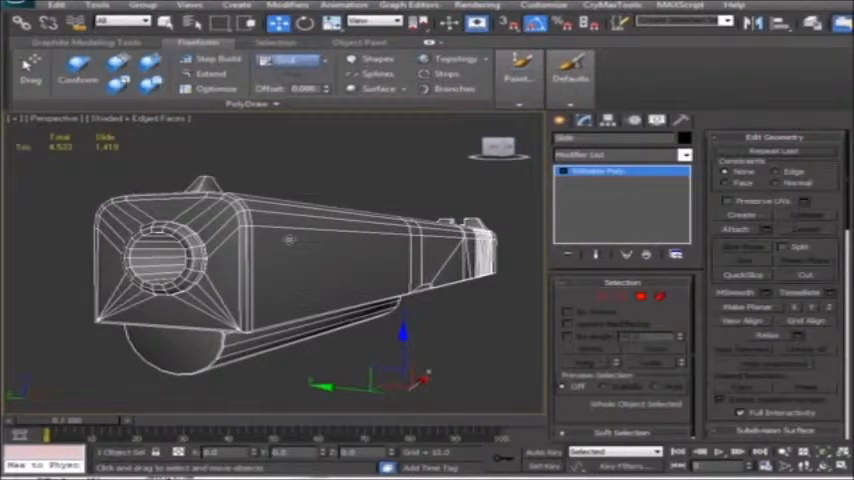
# Start Import > Import from the application menu to browse for a model file.
pyautogui.click(24, 18)
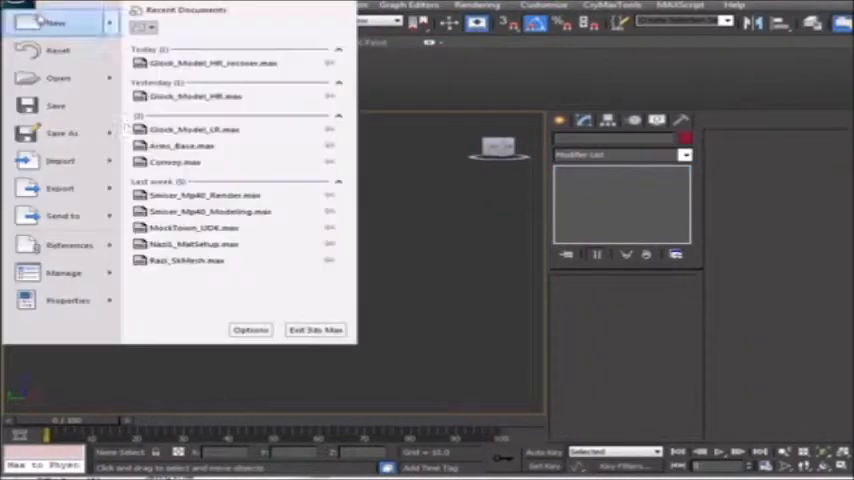
pyautogui.click(60, 160)
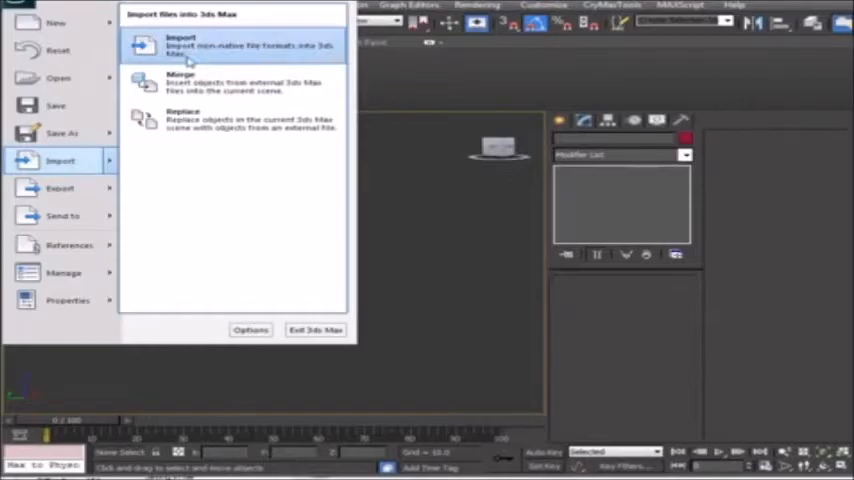
pyautogui.click(180, 44)
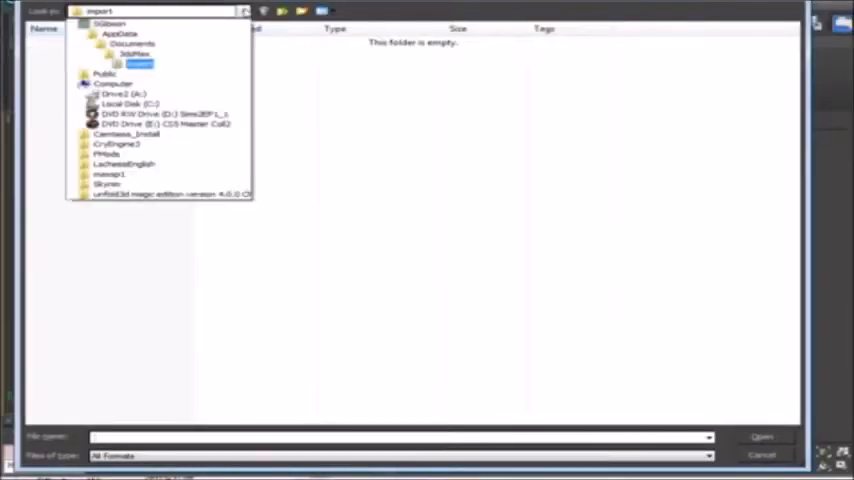
# Pick the OBJ from the GLOCK tutorial folder and accept the OBJ import settings.
pyautogui.click(128, 104)
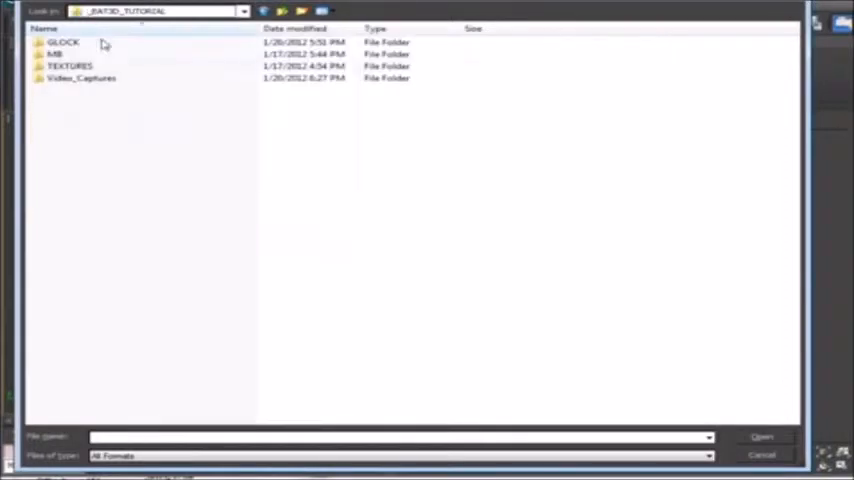
pyautogui.doubleClick(64, 40)
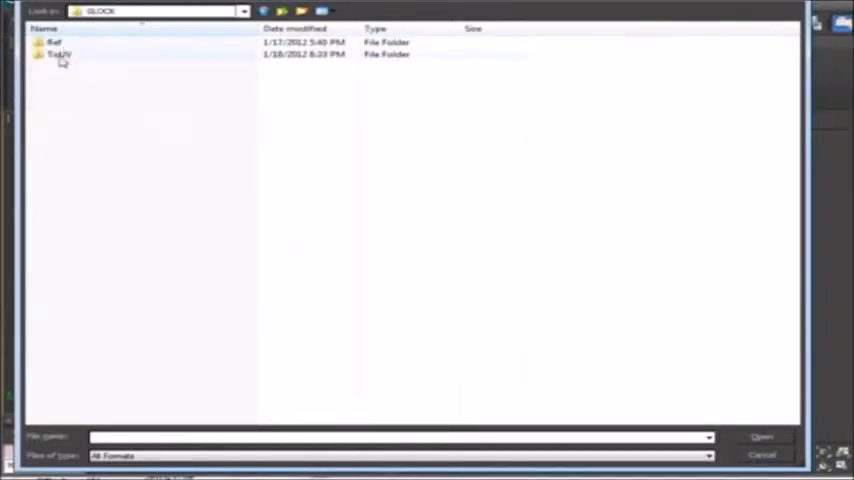
pyautogui.click(760, 436)
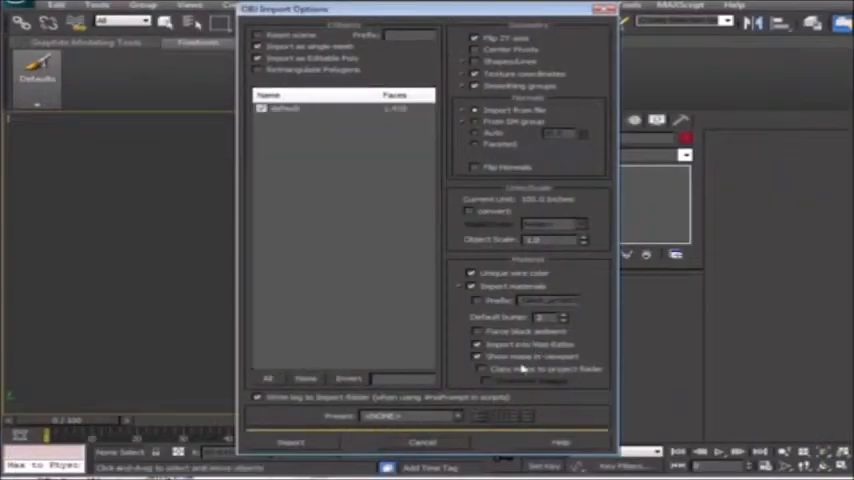
pyautogui.click(292, 442)
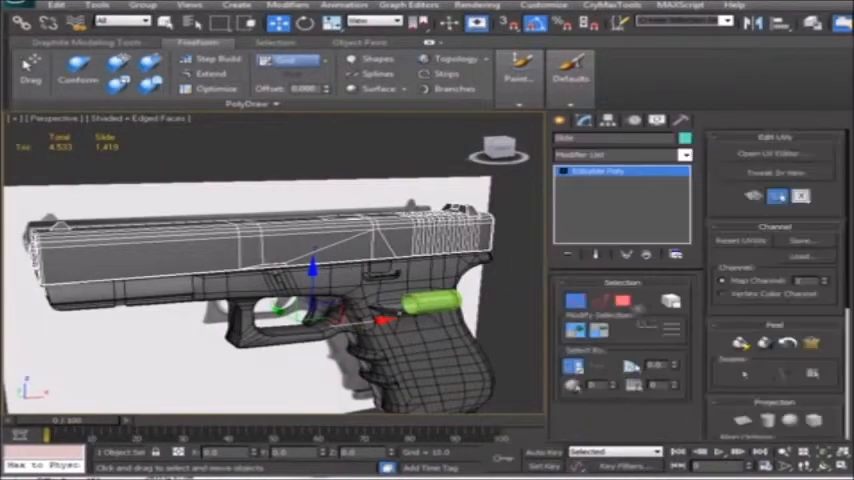
# Confirm the OBJ import so the bullet appears on the pistol model.
pyautogui.click(776, 152)
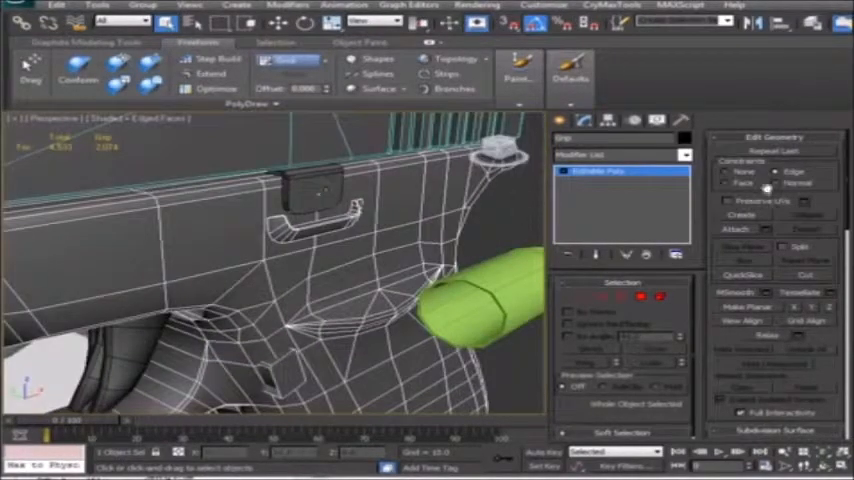
# Export the gun model as an OBJ file, accepting the OBJ export settings.
pyautogui.click(742, 232)
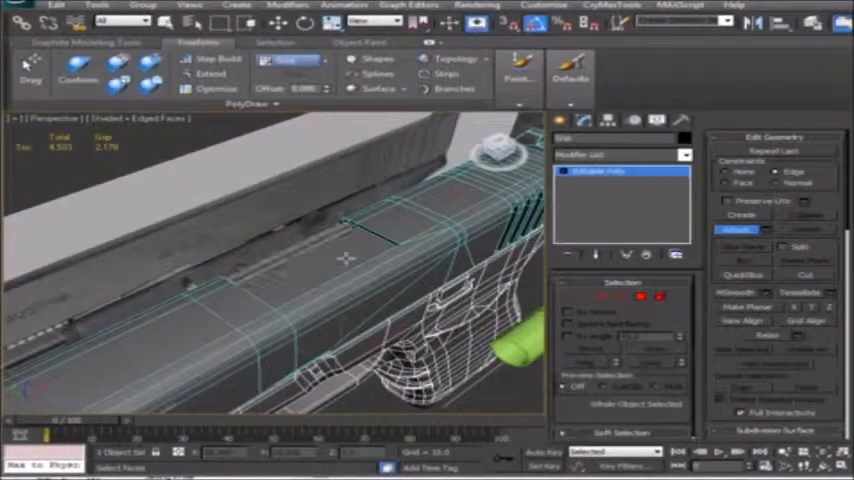
pyautogui.rightClick(344, 260)
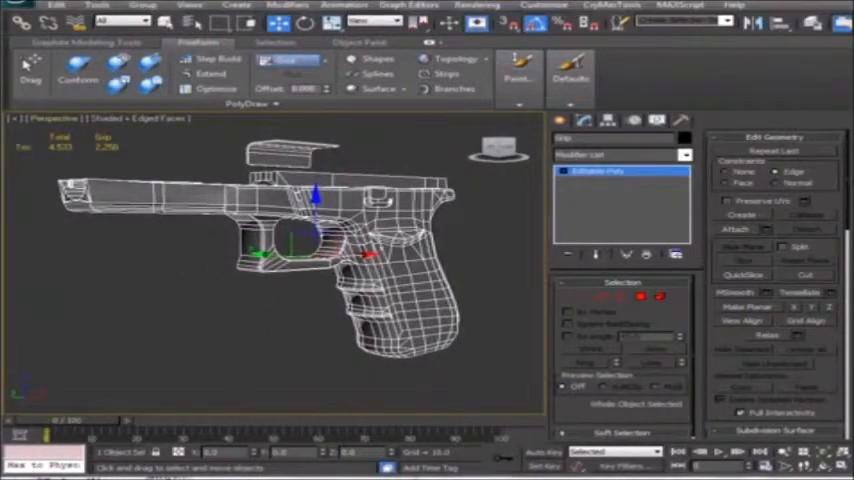
pyautogui.click(16, 8)
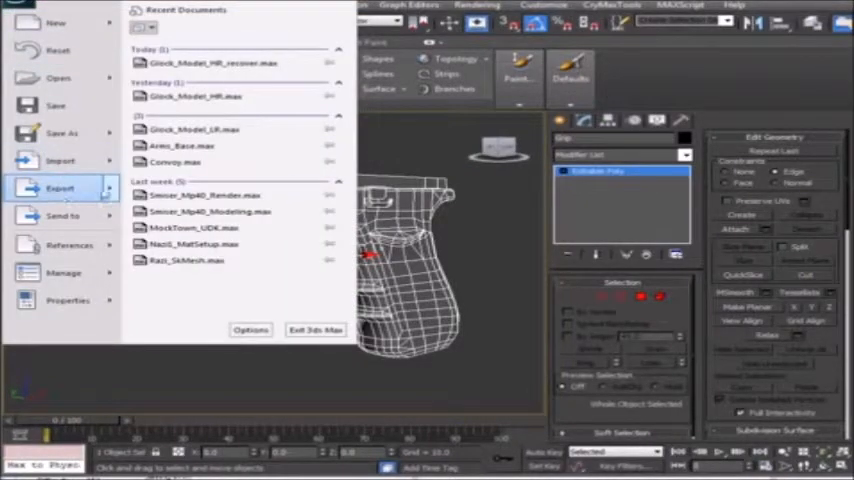
pyautogui.click(60, 188)
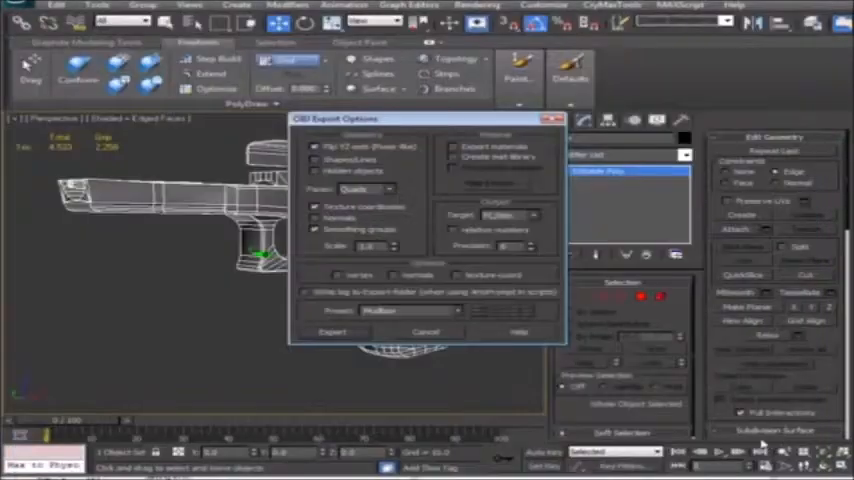
pyautogui.click(332, 332)
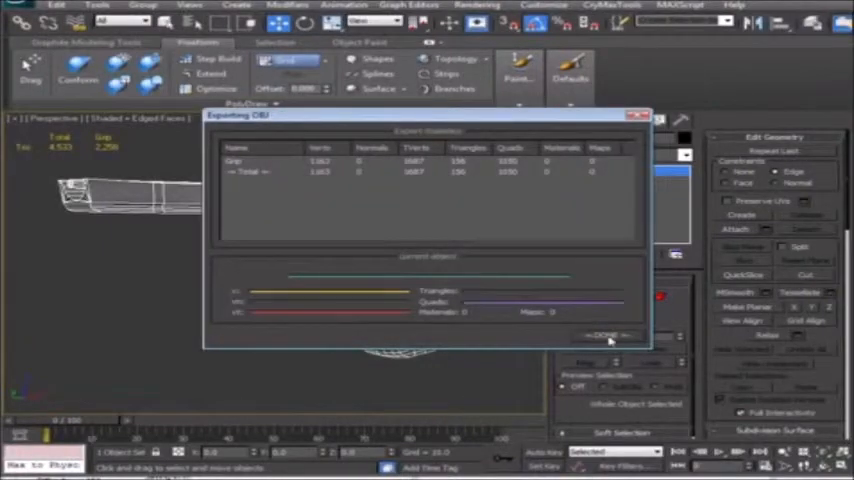
# Dismiss the export summary before loading the gun OBJ in Unfold3D.
pyautogui.click(608, 336)
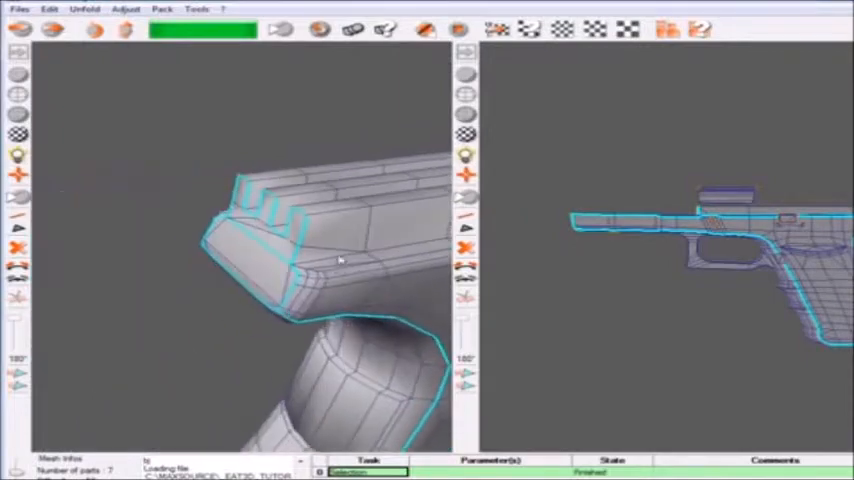
pyautogui.click(310, 290)
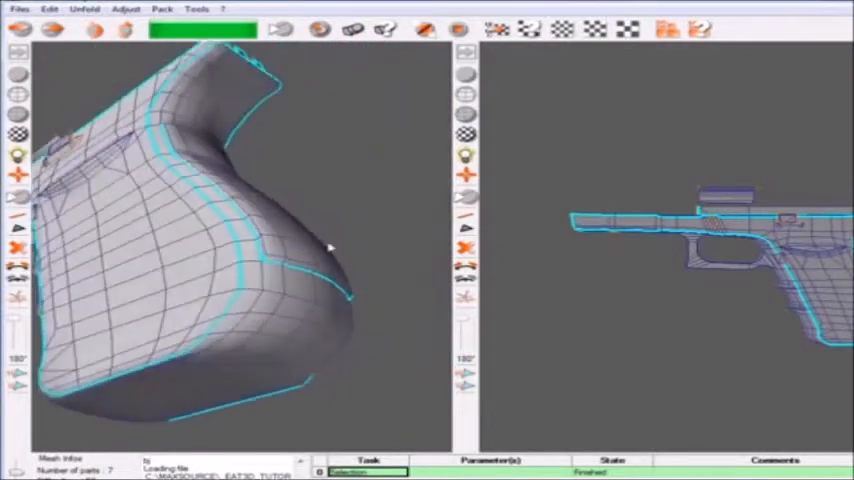
pyautogui.moveTo(330, 248); pyautogui.dragTo(222, 364)
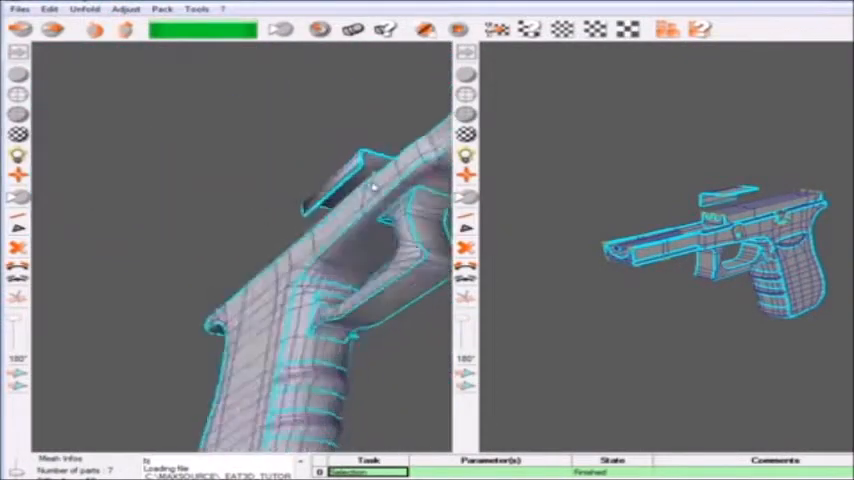
# Unfold the cut pistol mesh into flat UV islands after checking the grip's seams.
pyautogui.moveTo(370, 184); pyautogui.dragTo(230, 244)
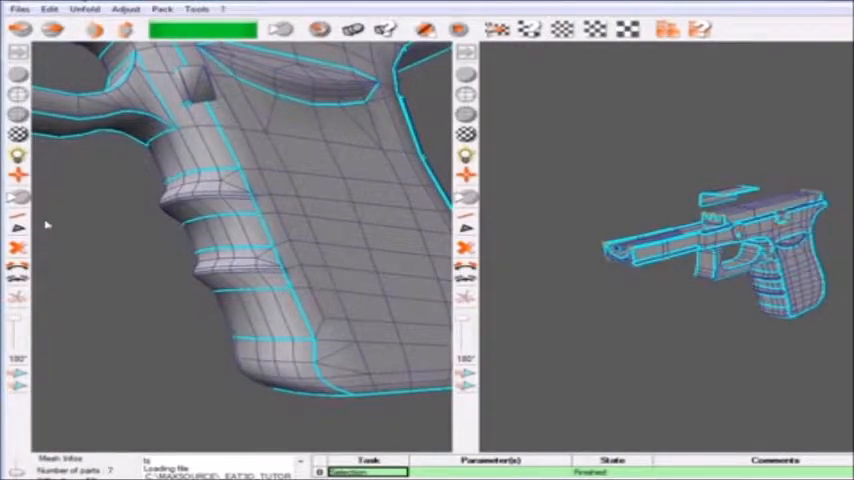
pyautogui.click(424, 28)
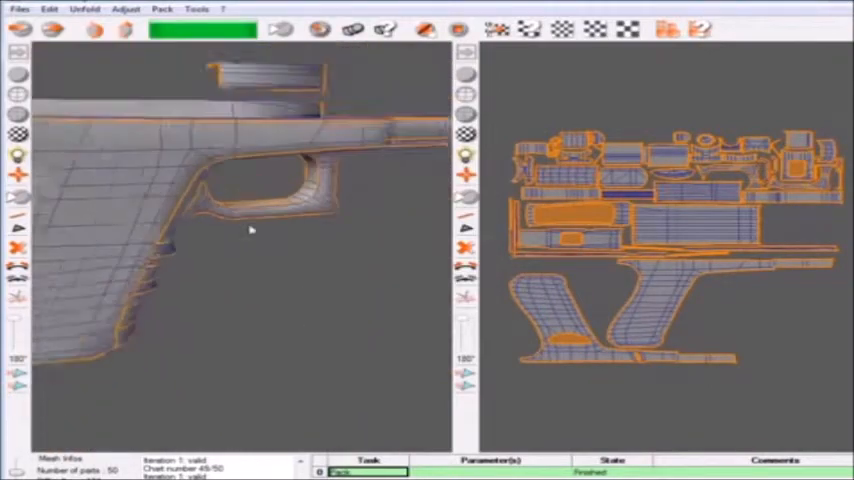
pyautogui.moveTo(250, 230); pyautogui.dragTo(336, 296)
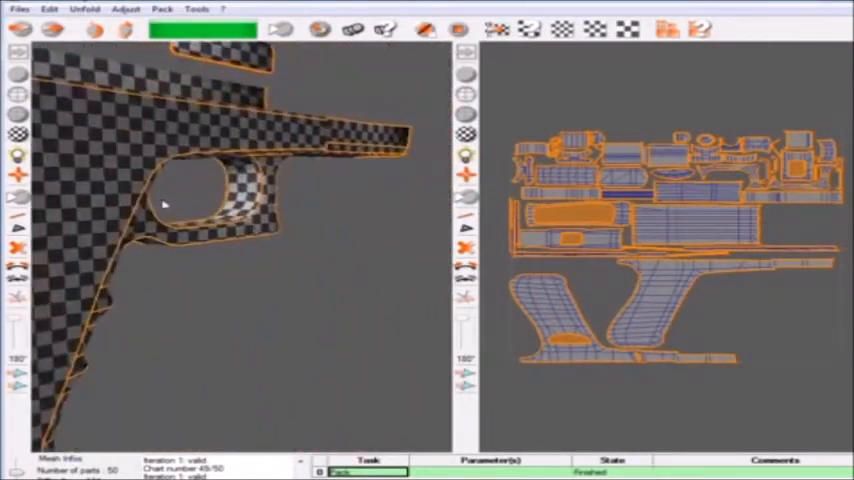
pyautogui.moveTo(164, 204); pyautogui.dragTo(360, 300)
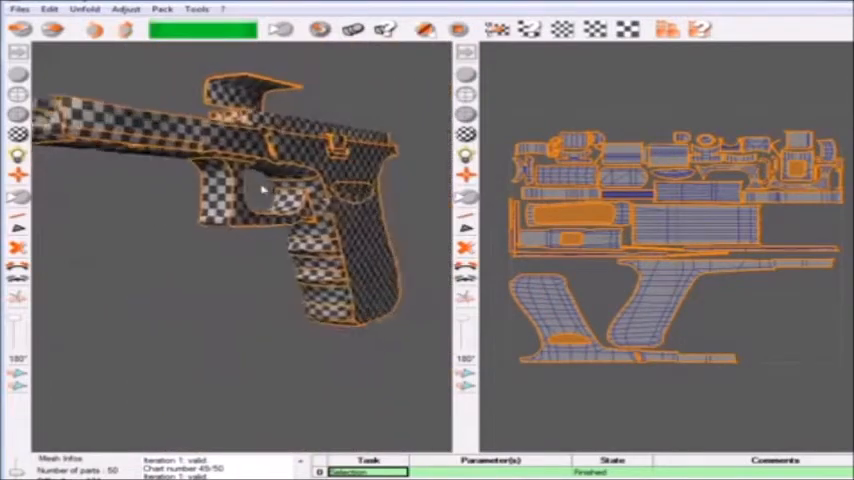
pyautogui.moveTo(260, 190); pyautogui.dragTo(244, 260)
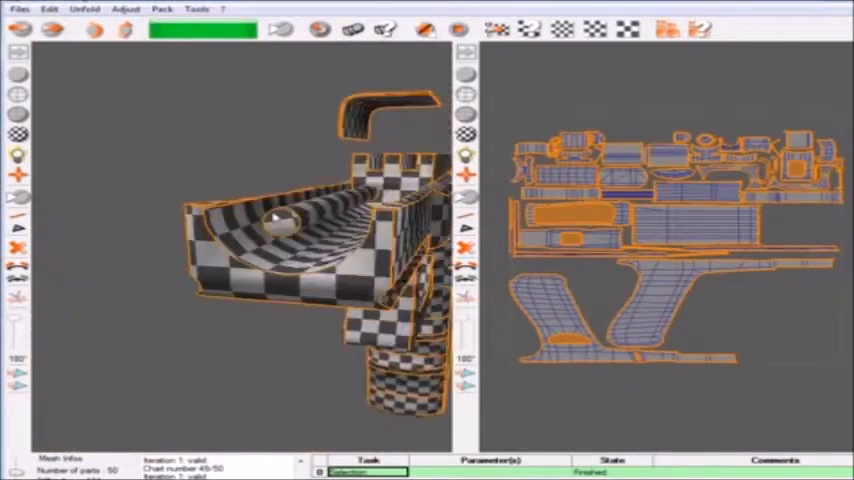
# Import the pistol model file into the 3ds Max scene.
pyautogui.click(48, 8)
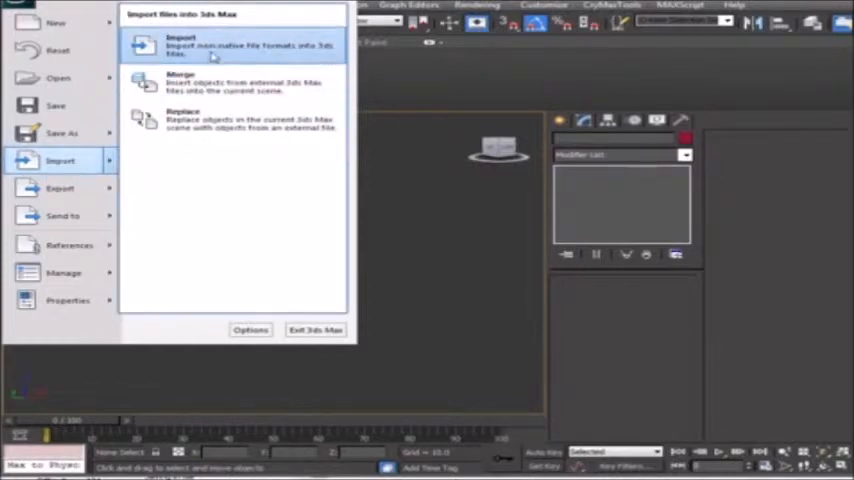
pyautogui.click(180, 44)
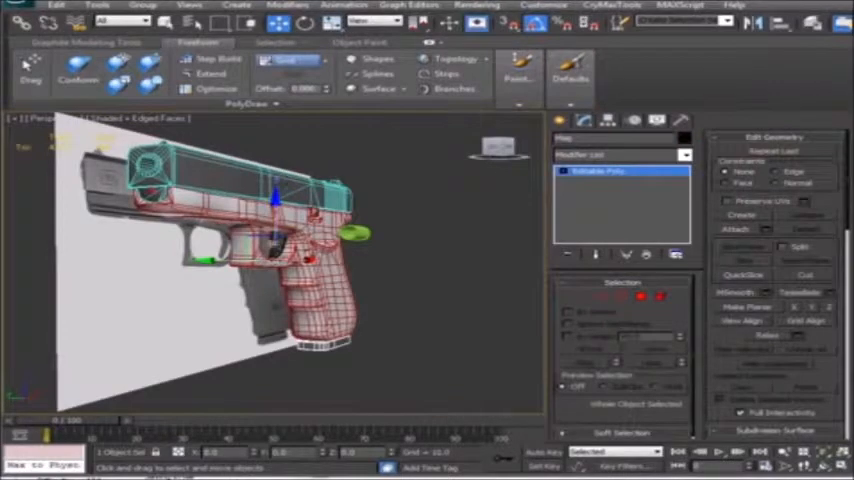
# Hide all parts except the selected pistol pieces via Hide Unselected.
pyautogui.rightClick(276, 240)
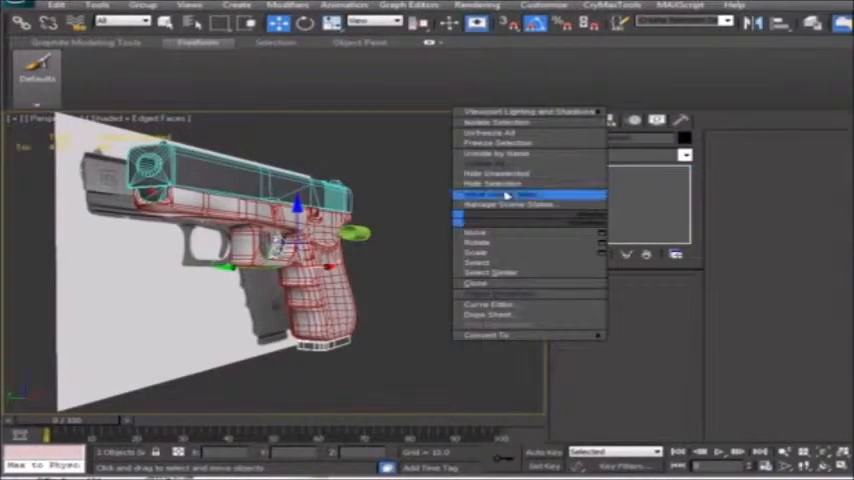
pyautogui.click(500, 194)
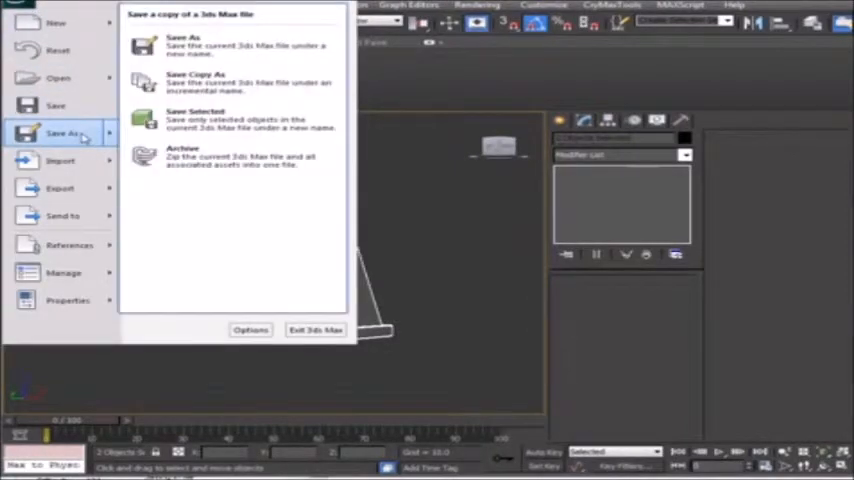
# Export the selected Mag and Trigger parts as an OBJ and close the report.
pyautogui.click(184, 44)
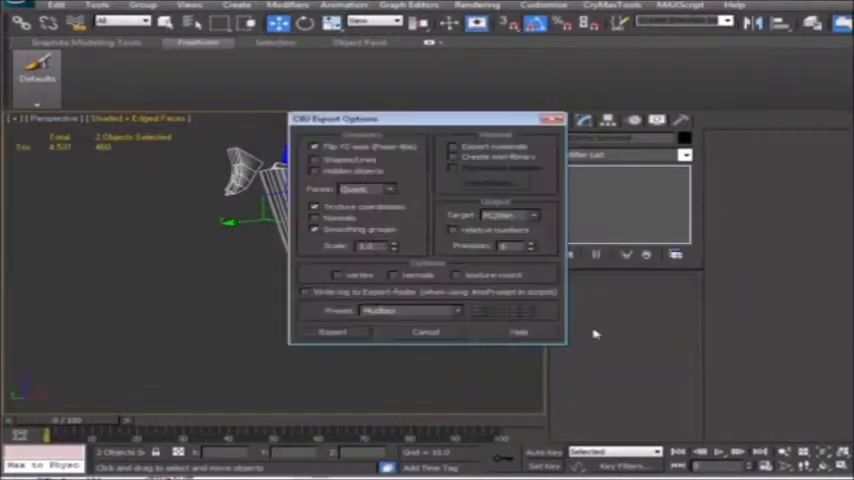
pyautogui.click(332, 332)
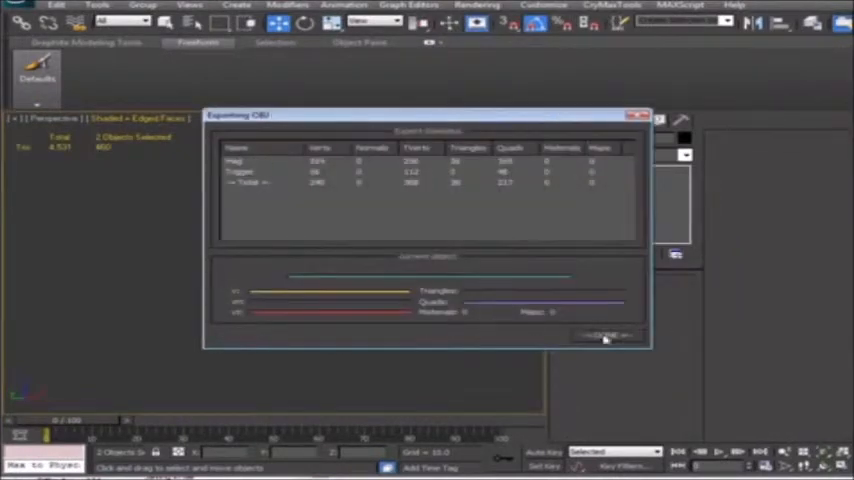
pyautogui.click(604, 336)
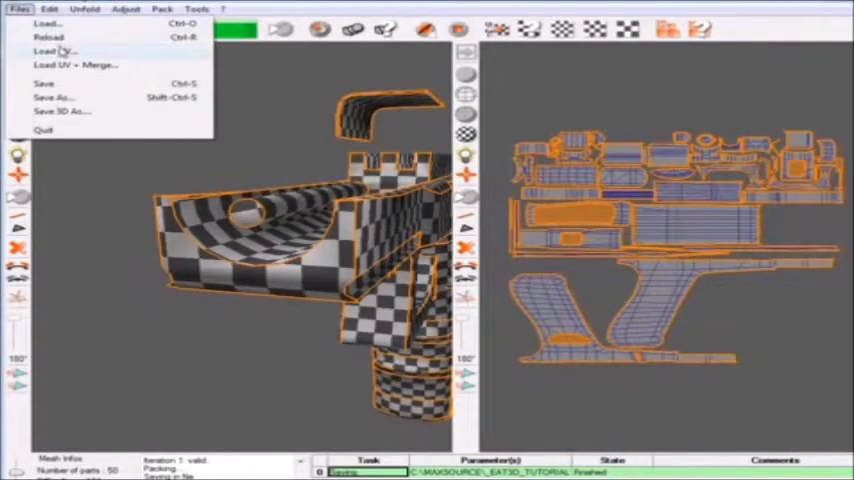
# Load the exported magazine and trigger OBJ as the working mesh in Unfold3D.
pyautogui.click(52, 50)
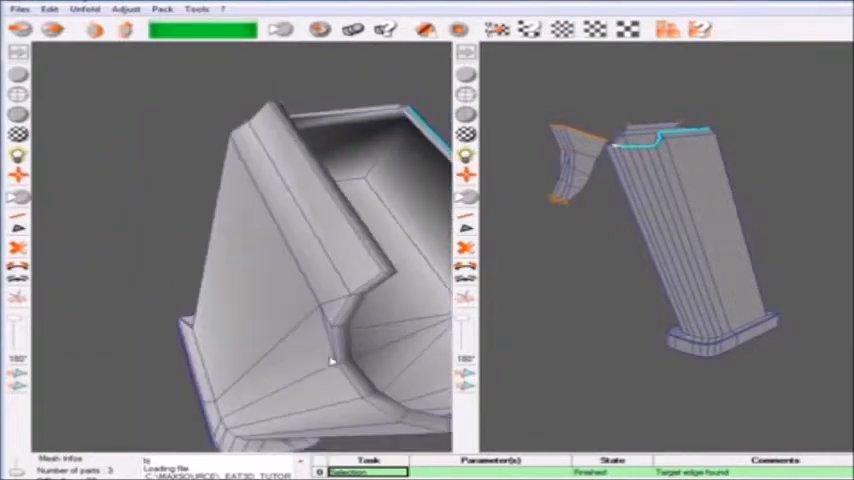
pyautogui.moveTo(330, 360); pyautogui.dragTo(284, 316)
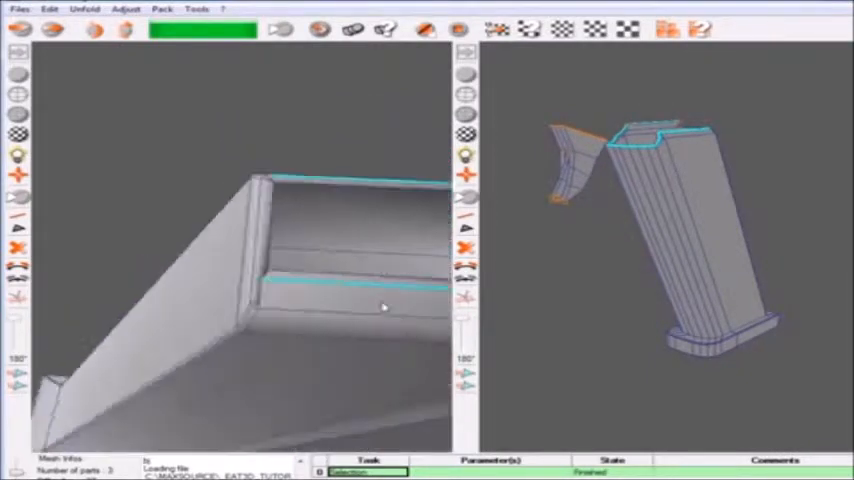
pyautogui.moveTo(384, 308); pyautogui.dragTo(304, 268)
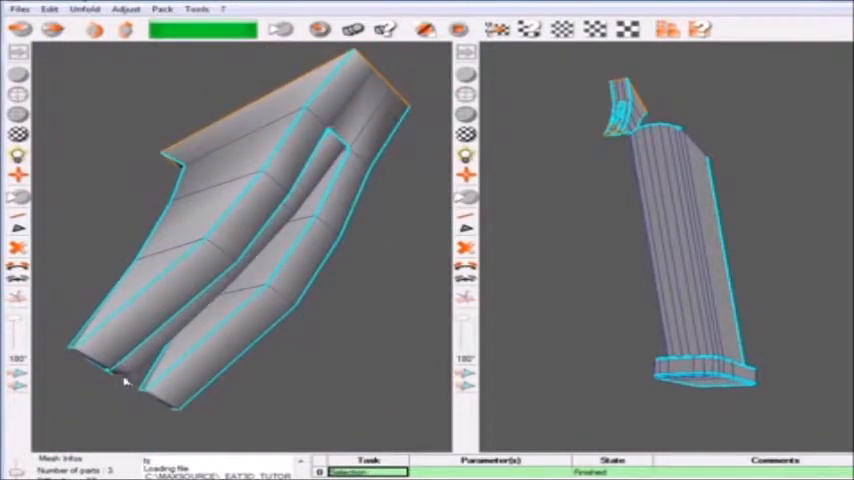
pyautogui.click(324, 188)
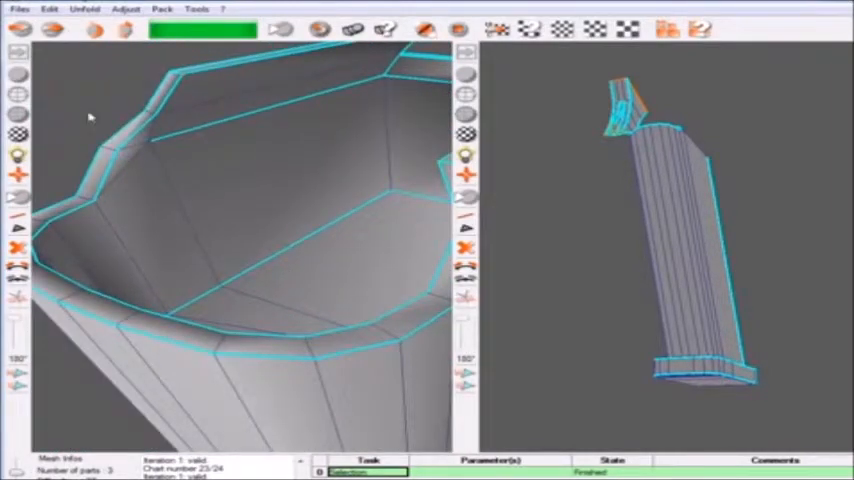
pyautogui.moveTo(136, 372)
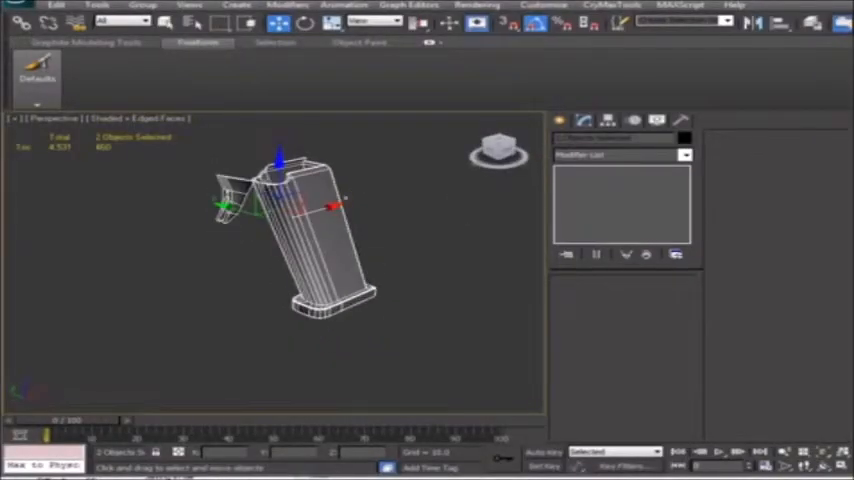
# Delete the stray top faces of the casing piece and unhide the rest of the gun.
pyautogui.click(14, 6)
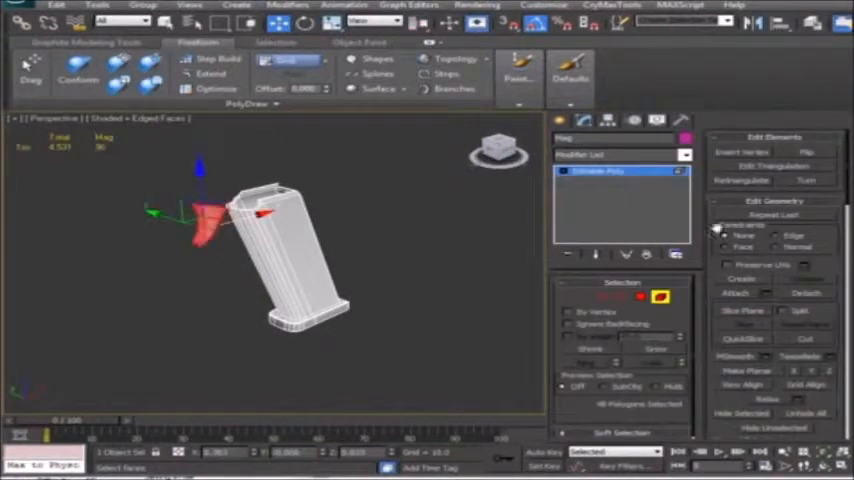
pyautogui.click(808, 292)
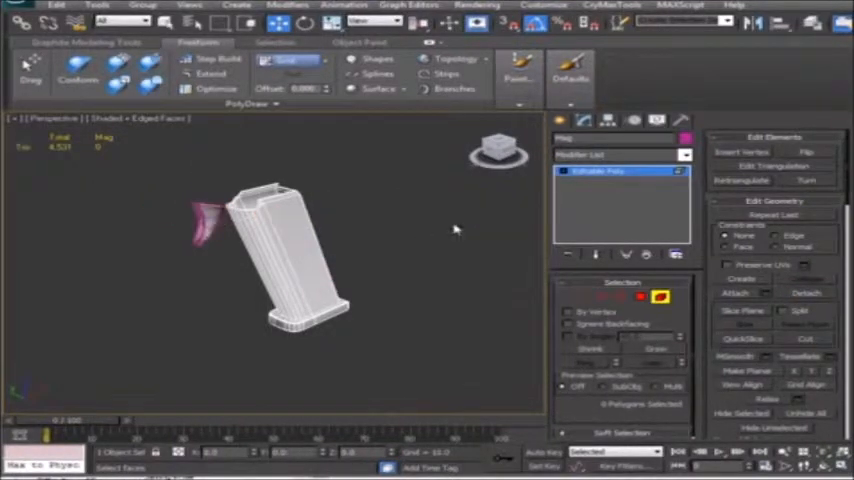
pyautogui.rightClick(370, 224)
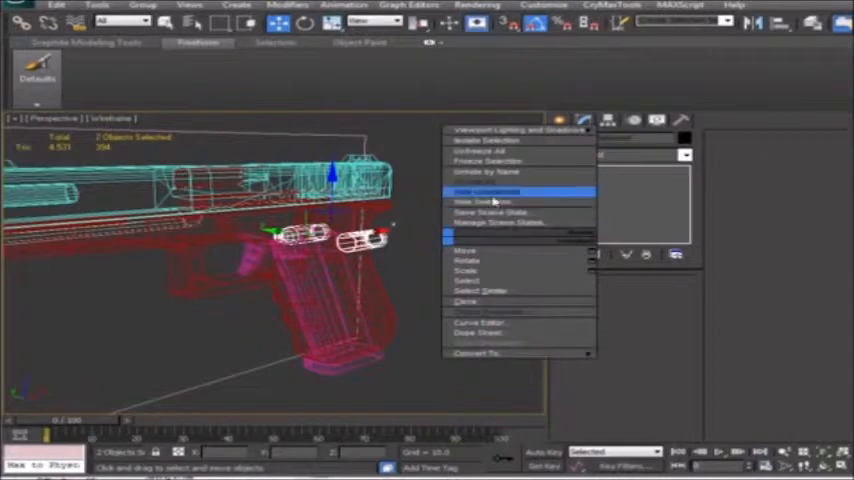
# Isolate the casing piece and export it alone as an OBJ file.
pyautogui.click(484, 192)
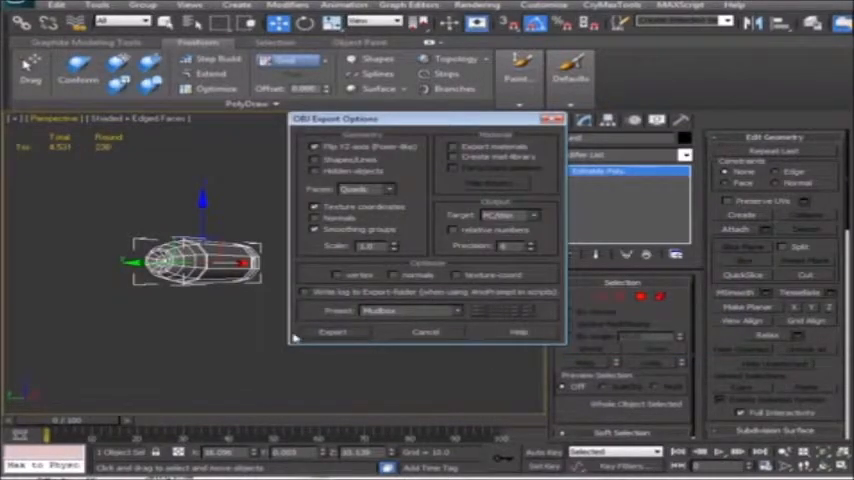
pyautogui.click(332, 332)
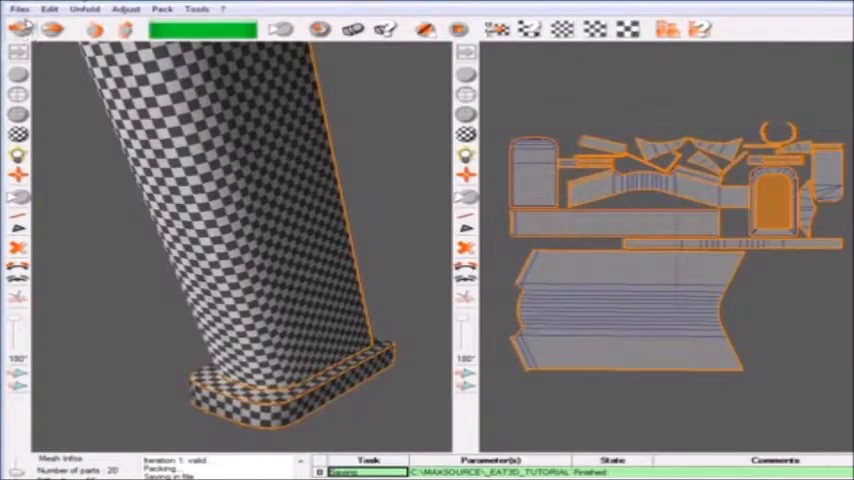
# Load the bullet casing mesh file into the Unfold3D session via File > Load.
pyautogui.click(18, 8)
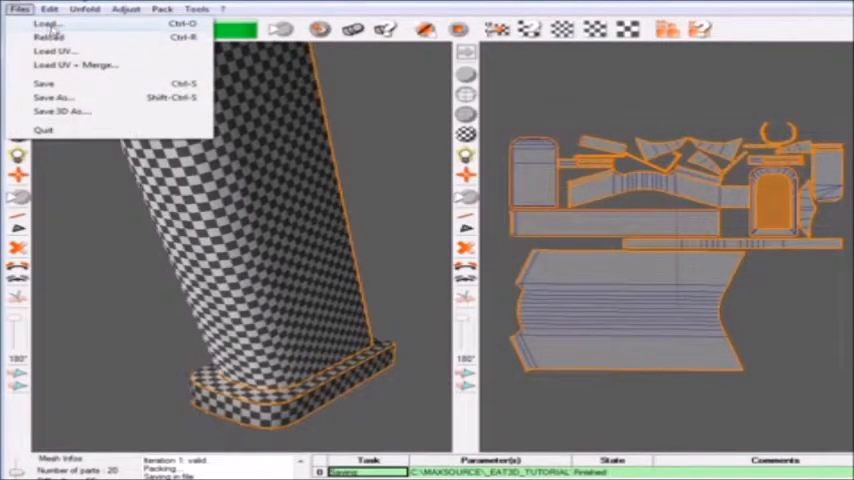
pyautogui.click(46, 24)
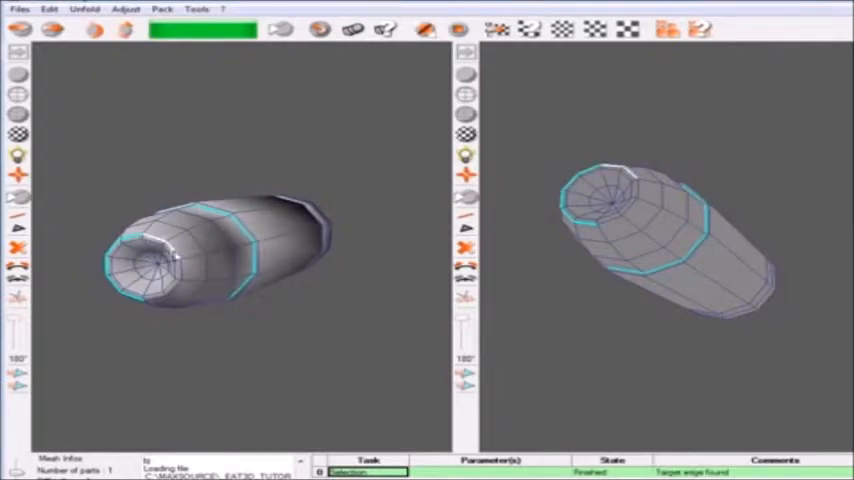
# Orbit around the casing while marking the ring edge loops as cut seams.
pyautogui.moveTo(230, 230); pyautogui.dragTo(234, 300)
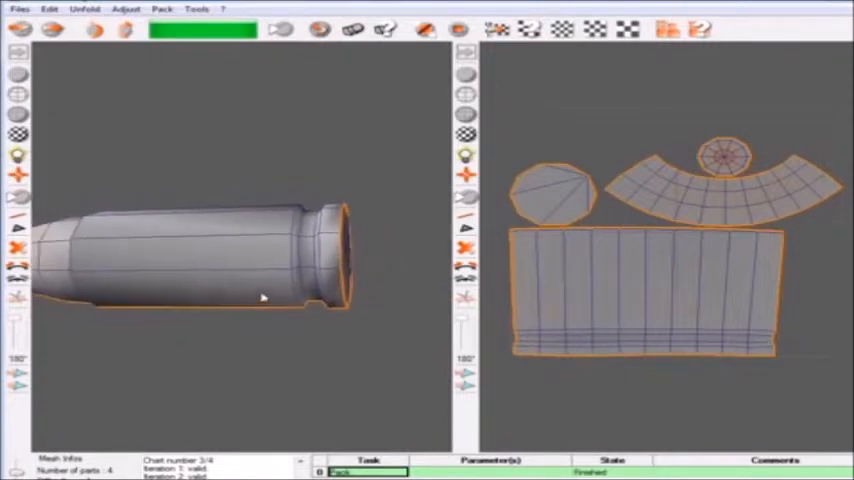
# Orbit the casing to check the unfolded strip, cap disc and band against the model.
pyautogui.moveTo(264, 298); pyautogui.dragTo(282, 184)
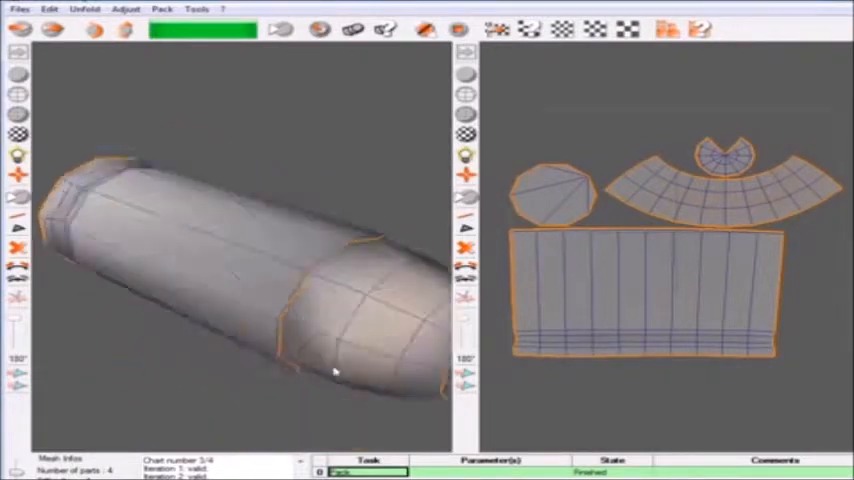
pyautogui.moveTo(336, 370); pyautogui.dragTo(256, 348)
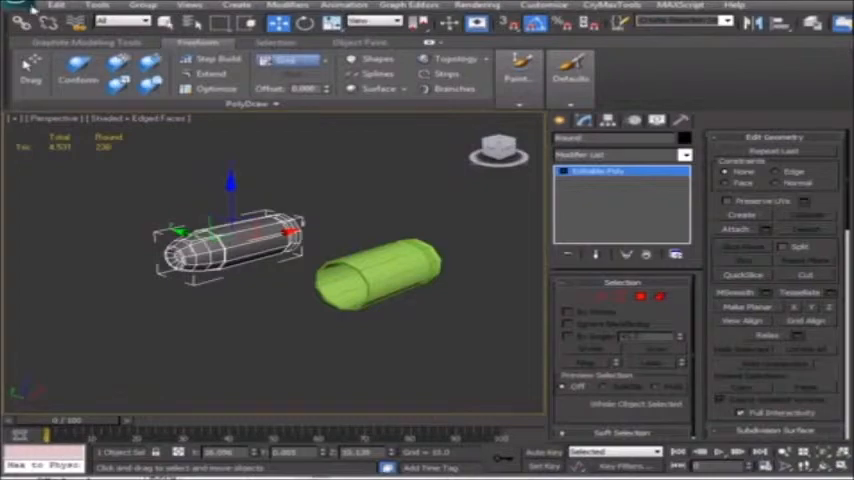
# Import the unfolded casing model into the 3ds Max scene from the application menu.
pyautogui.click(18, 10)
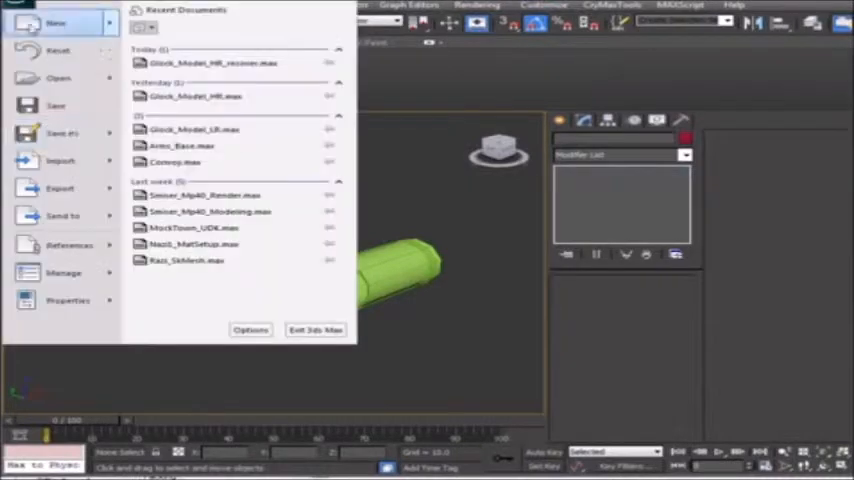
pyautogui.click(60, 160)
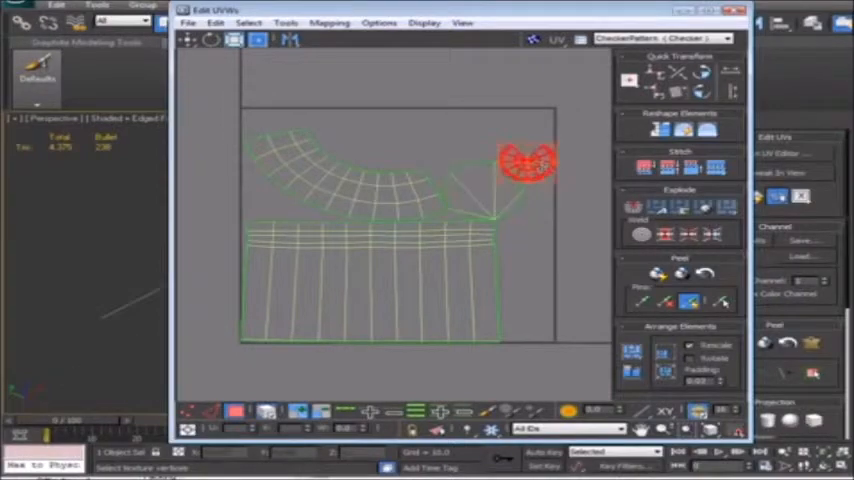
# Move the small round cap UV piece so it lies within the layout.
pyautogui.moveTo(530, 164); pyautogui.dragTo(384, 150)
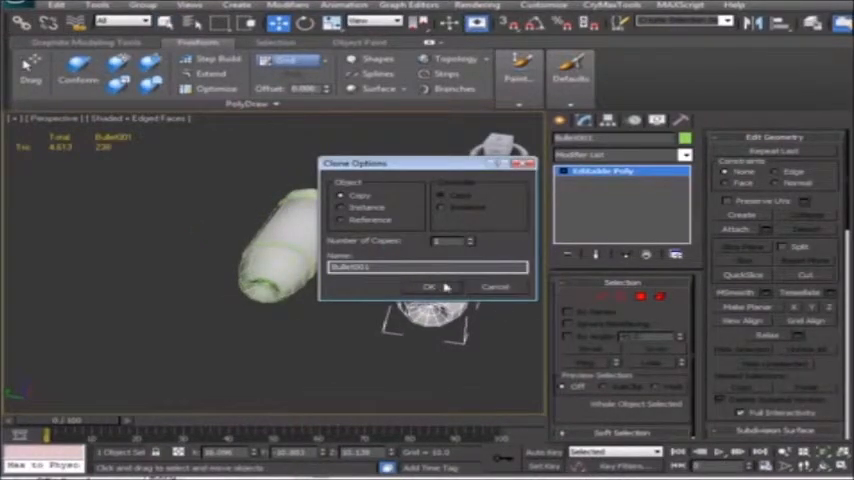
# Confirm the Clone Options to create a separate copy of the casing object.
pyautogui.click(430, 288)
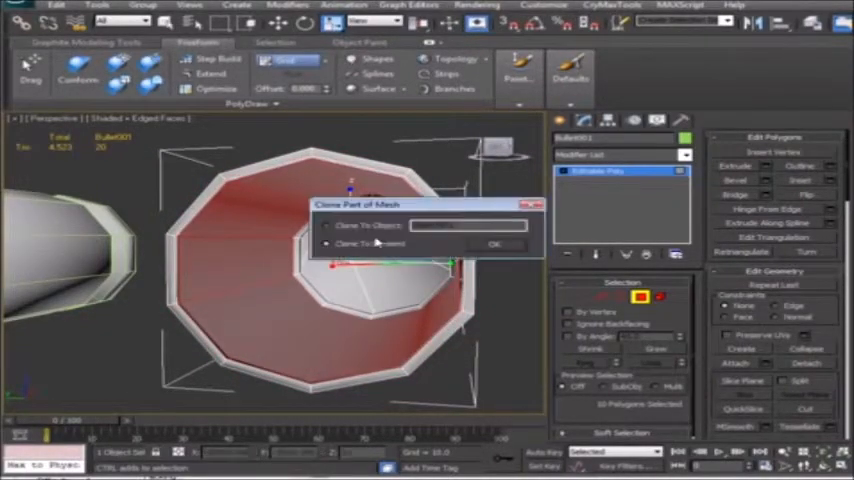
# Clone the selected faces to an element of the same object, then stack a new modifier on it.
pyautogui.click(496, 244)
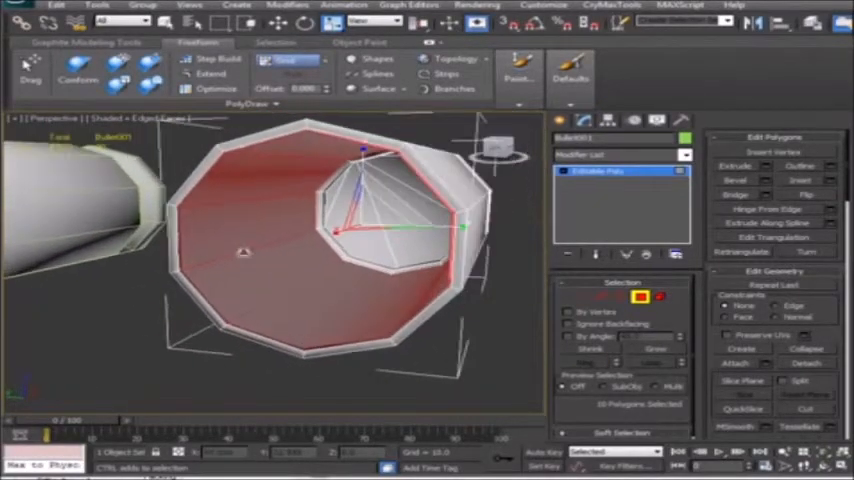
pyautogui.click(684, 154)
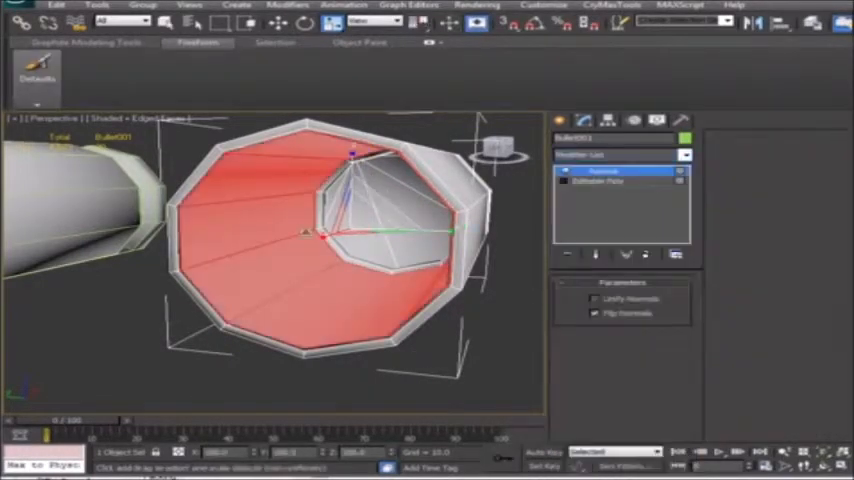
# Collapse the casing's whole modifier stack into a single baked mesh.
pyautogui.rightClick(600, 170)
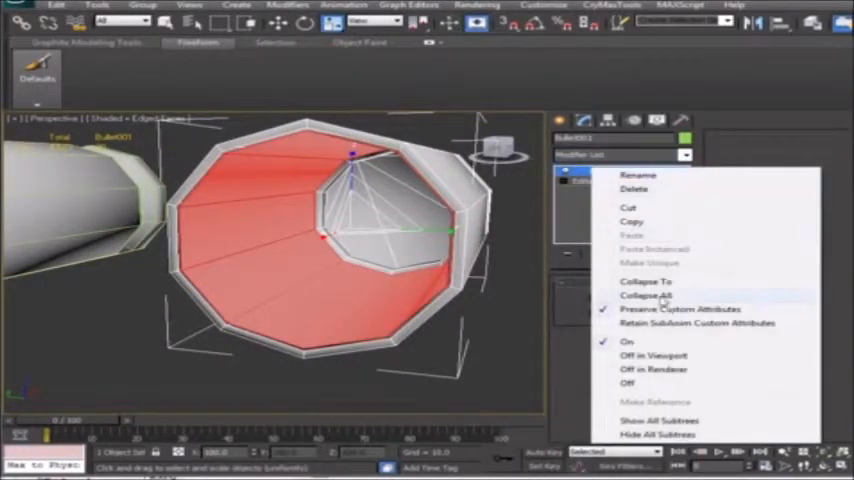
pyautogui.click(648, 296)
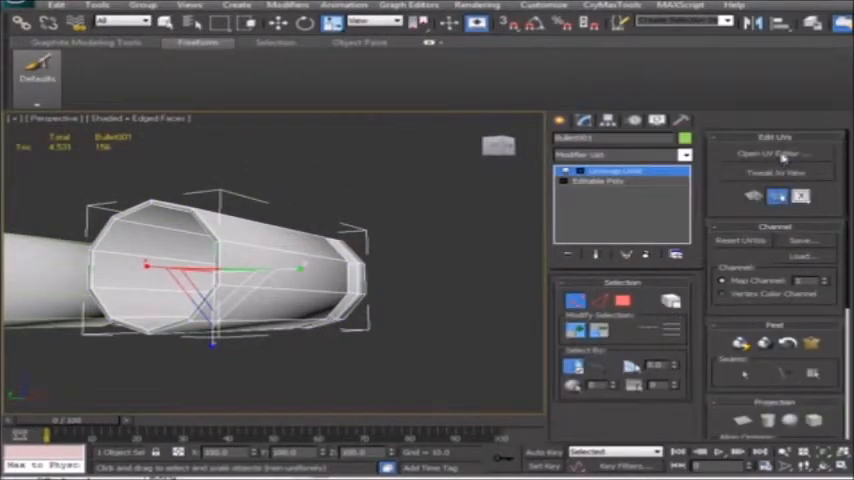
# Show the casing's unwrapped layout in the Unwrap UVW editor window.
pyautogui.click(776, 152)
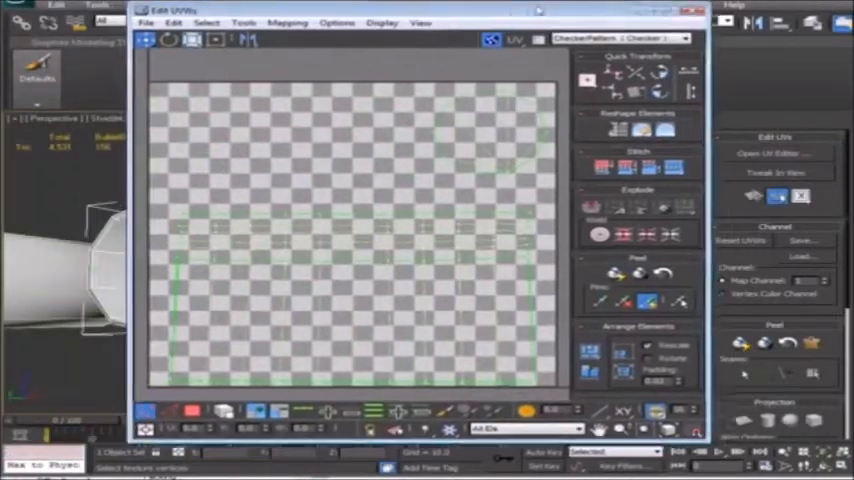